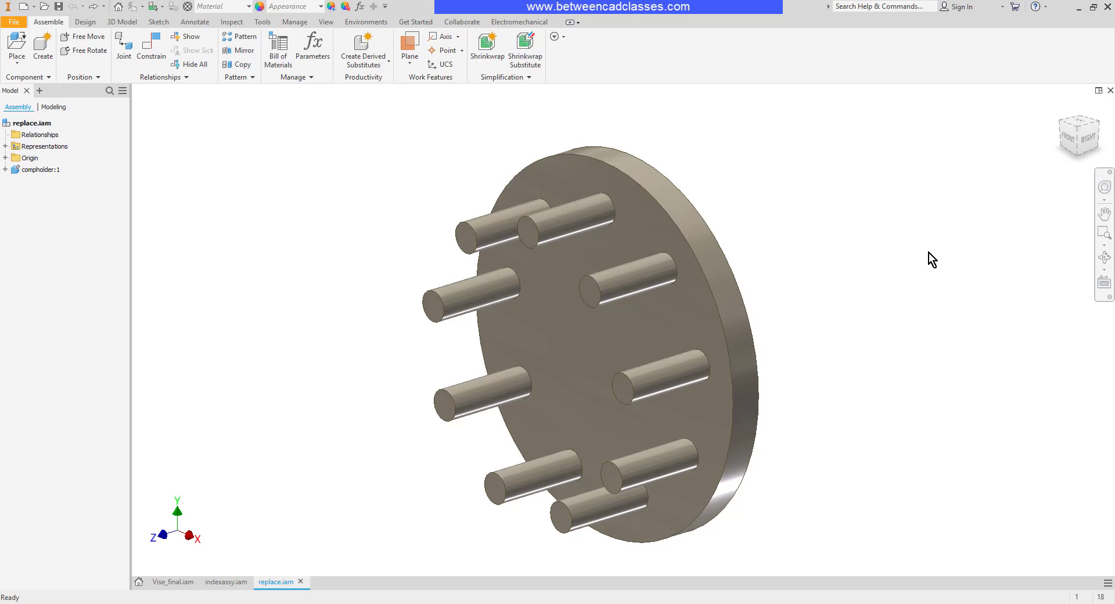
mouse_move(904, 283)
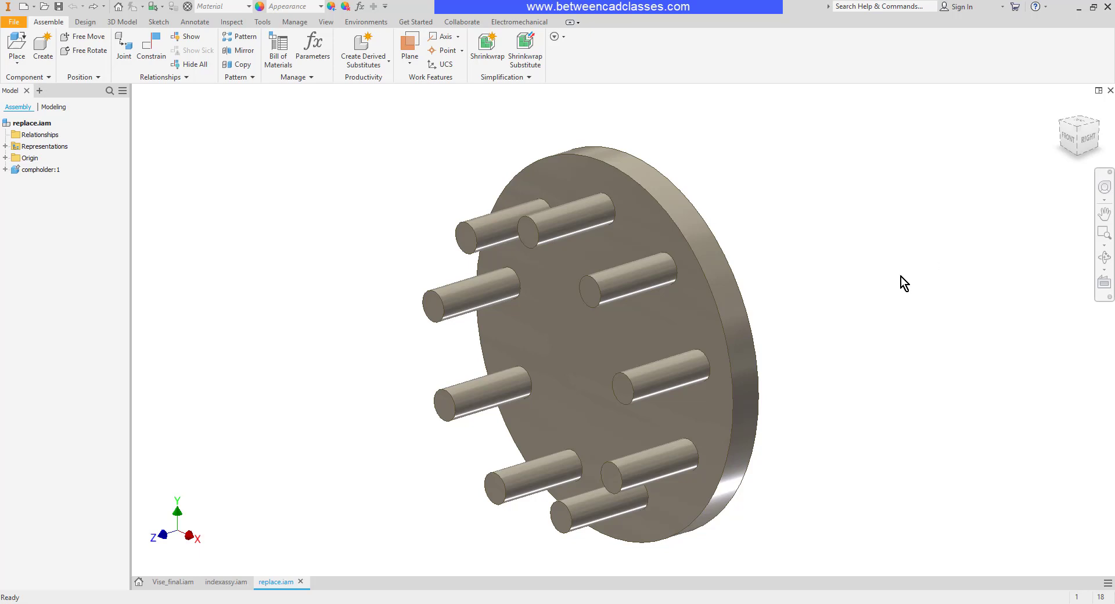
mouse_move(836, 228)
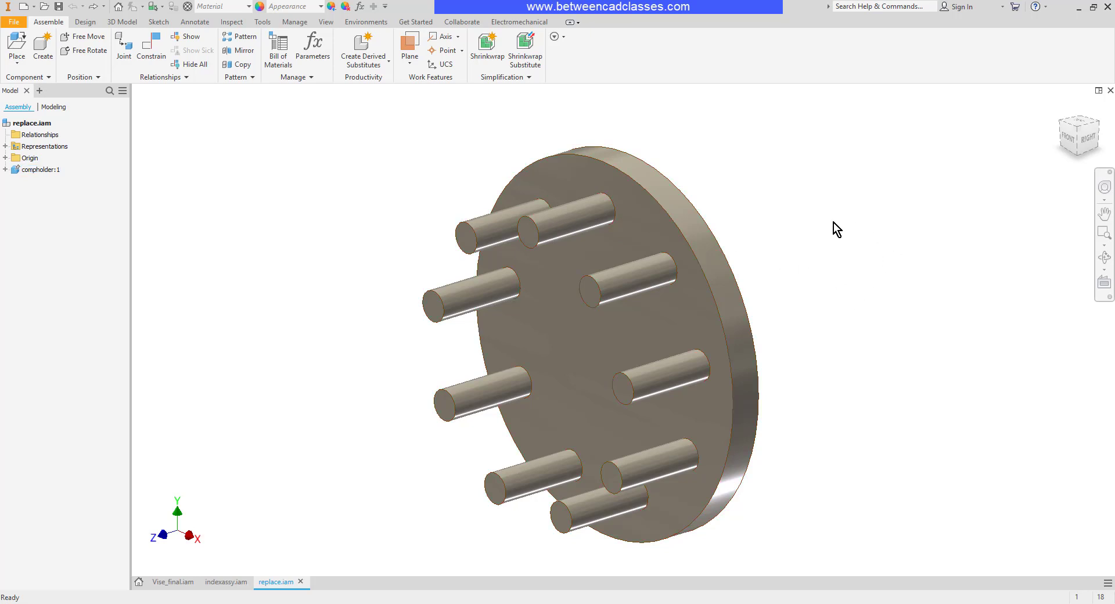
mouse_move(885, 228)
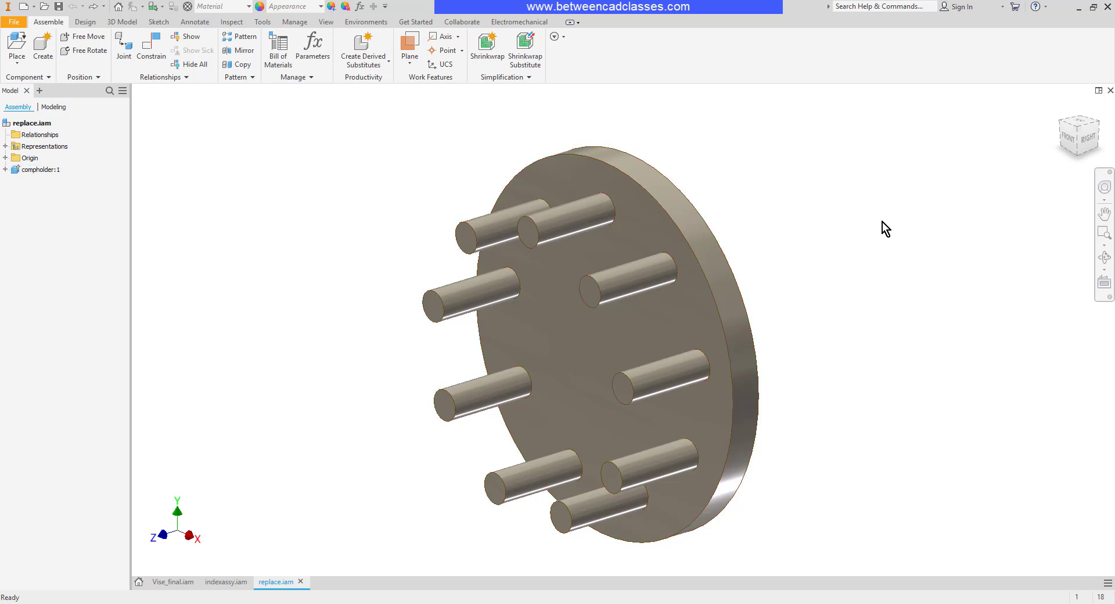
mouse_move(863, 232)
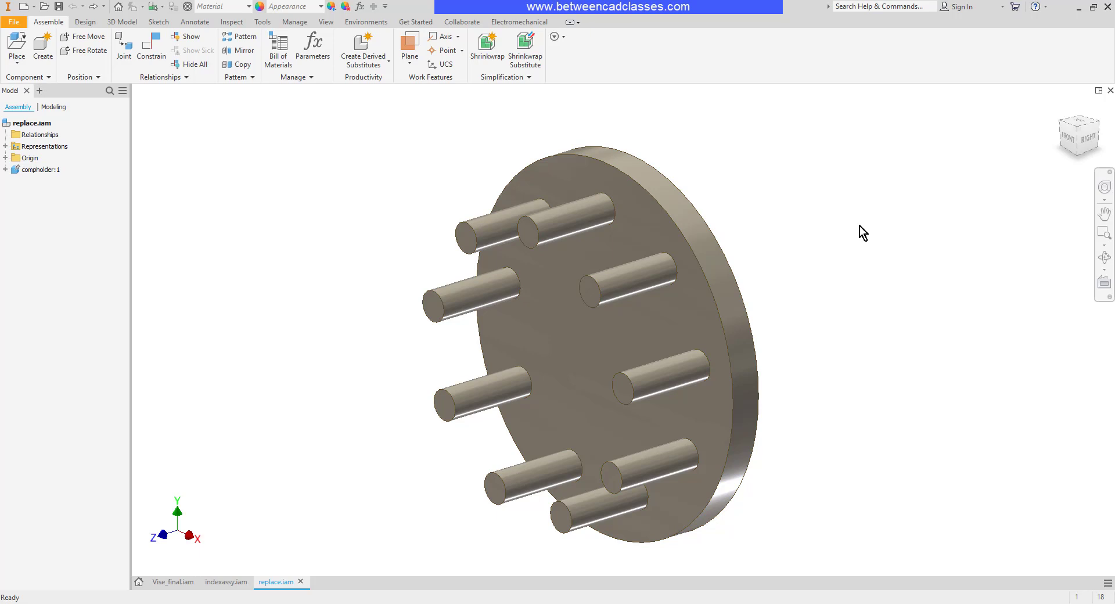
mouse_move(866, 236)
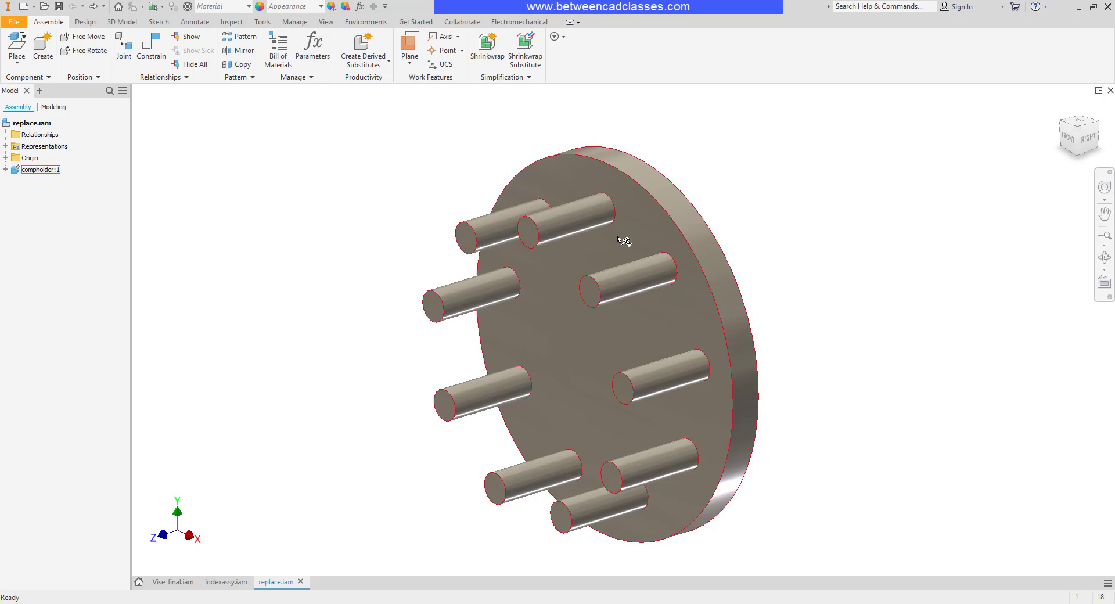
Step: Create an in-place part named 'Nut' from the Metric Standard (mm).ipt template
left_click(899, 278)
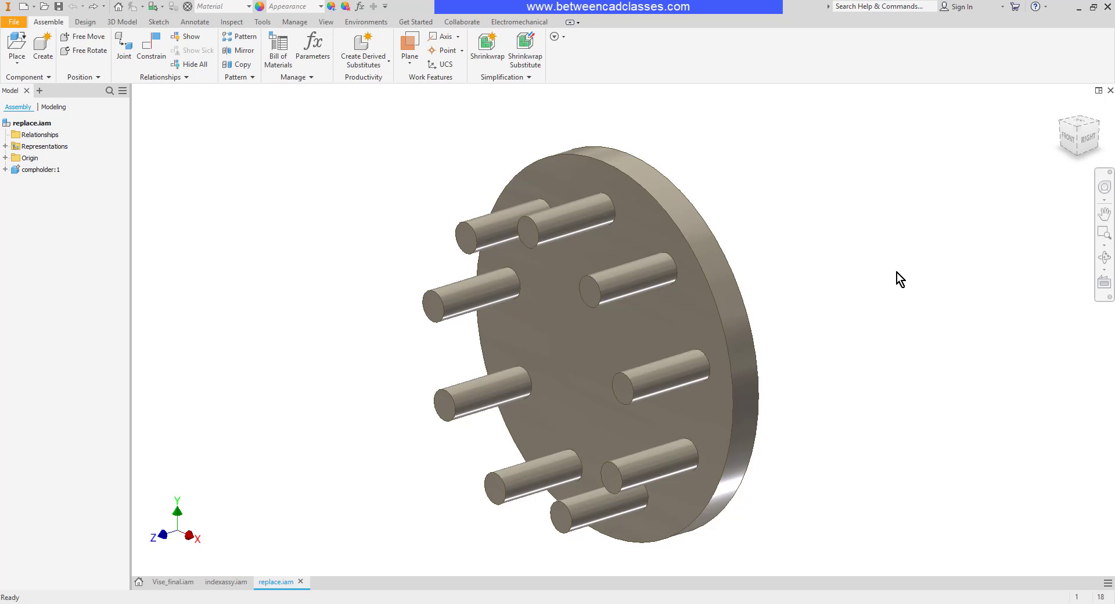
mouse_move(910, 263)
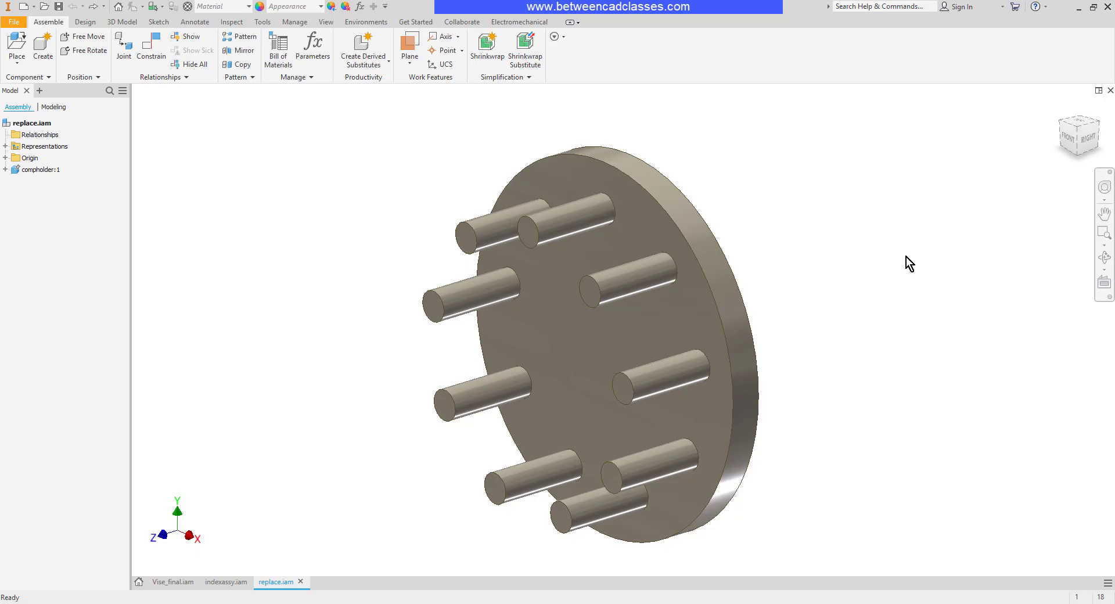
mouse_move(136, 107)
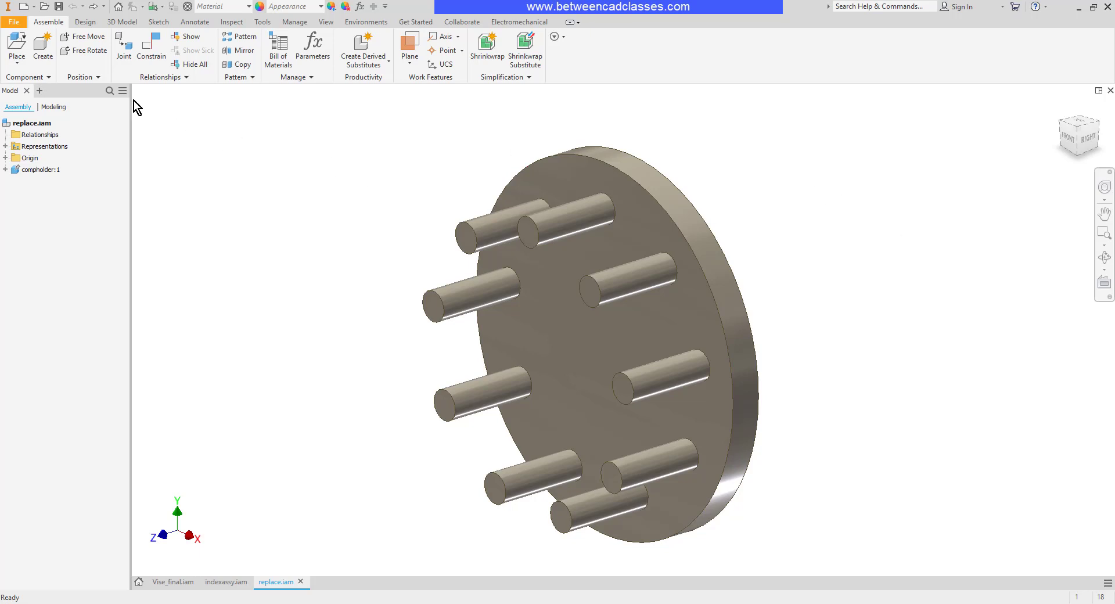
left_click(42, 48)
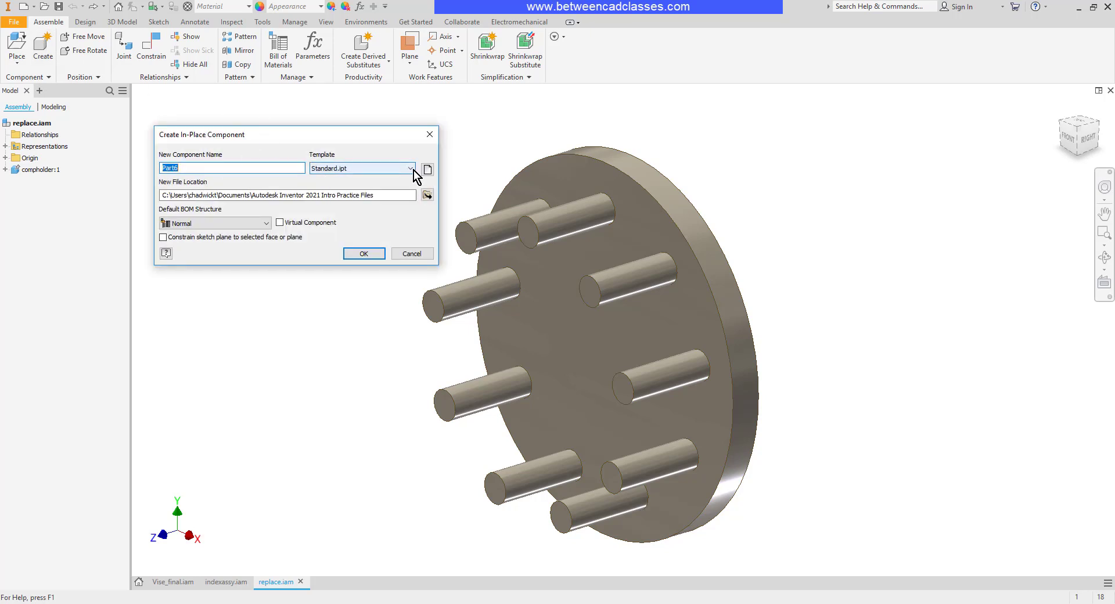
left_click(411, 168)
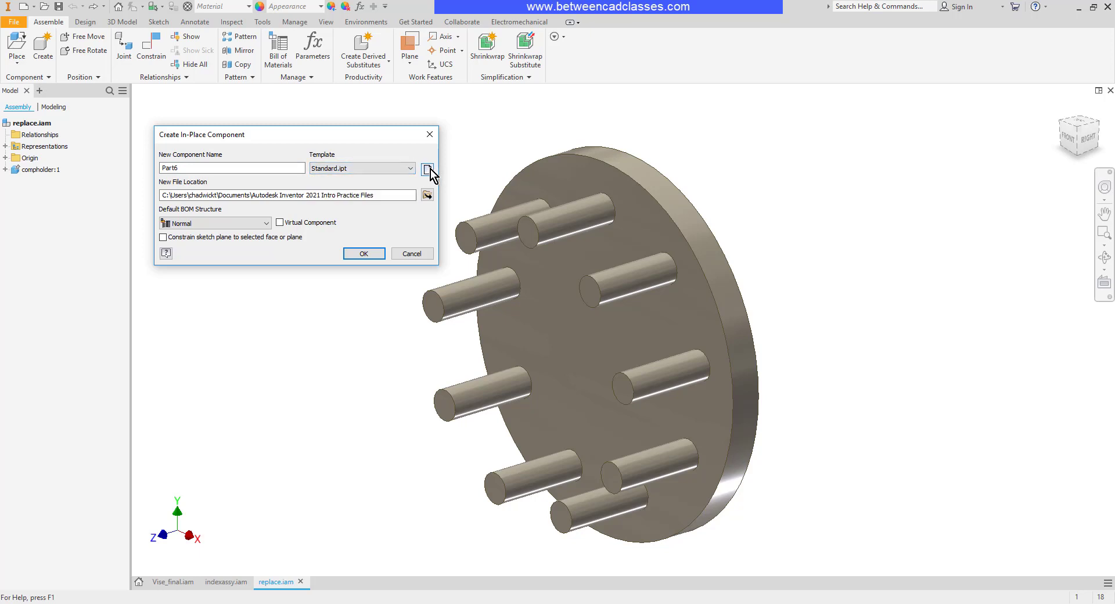
left_click(428, 168)
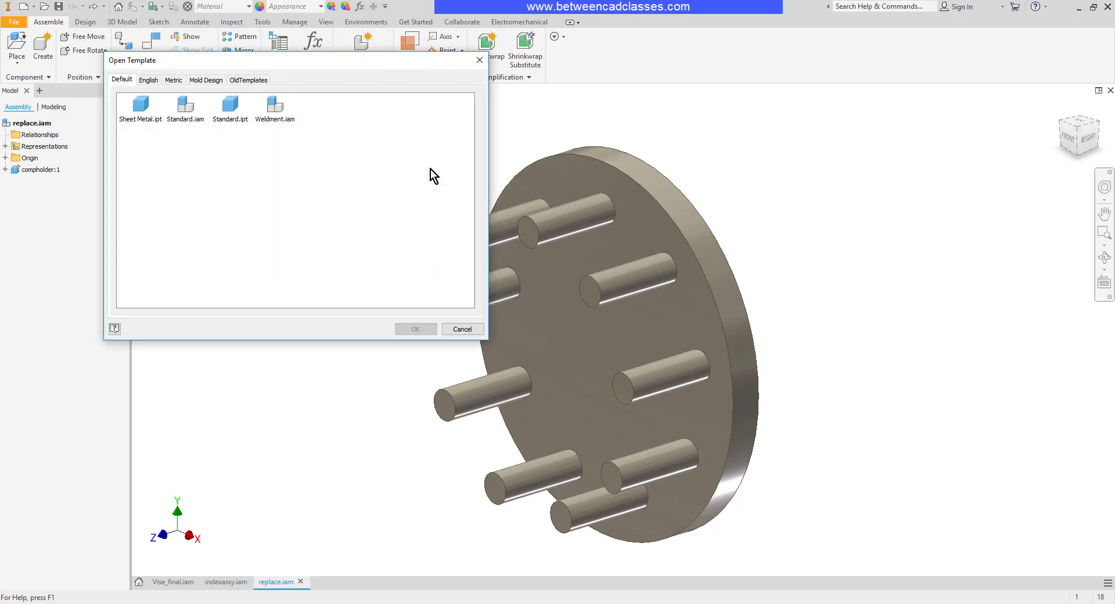
left_click(173, 79)
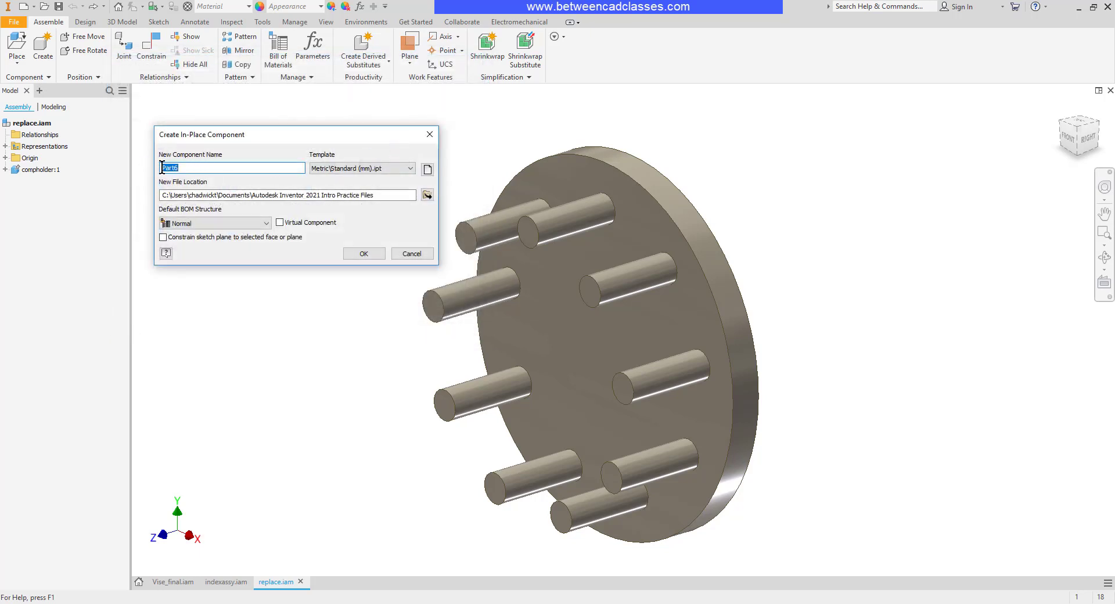
type("Nut")
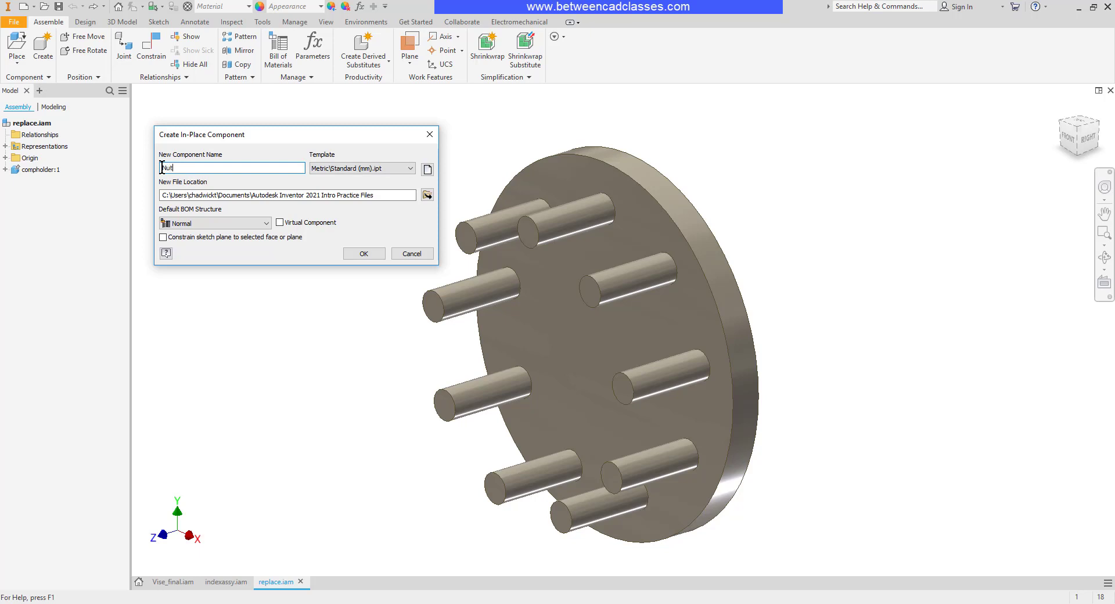
type("Nut")
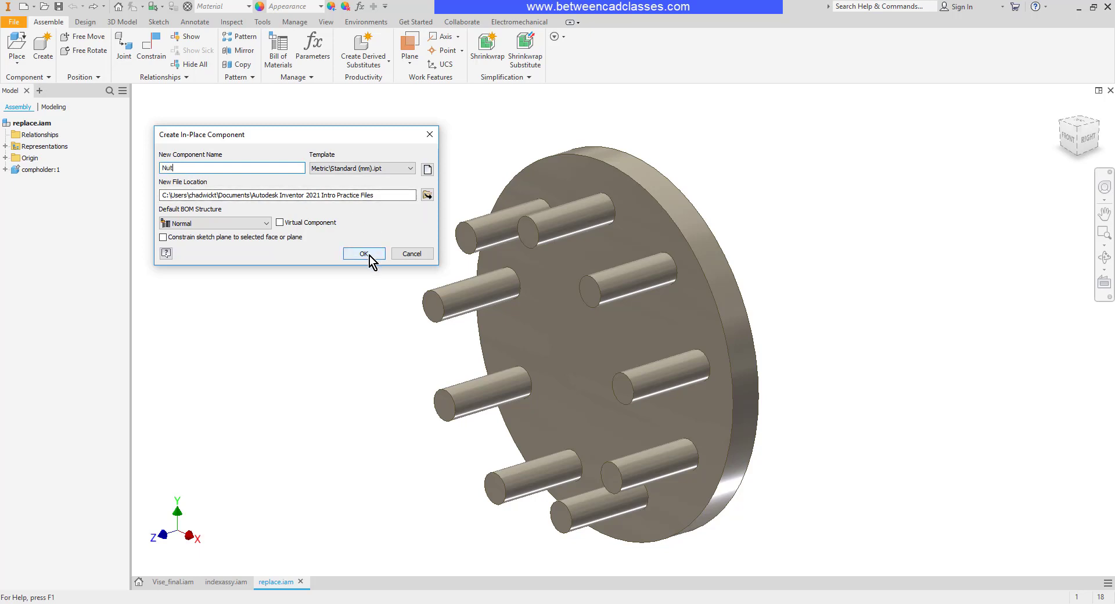
left_click(363, 254)
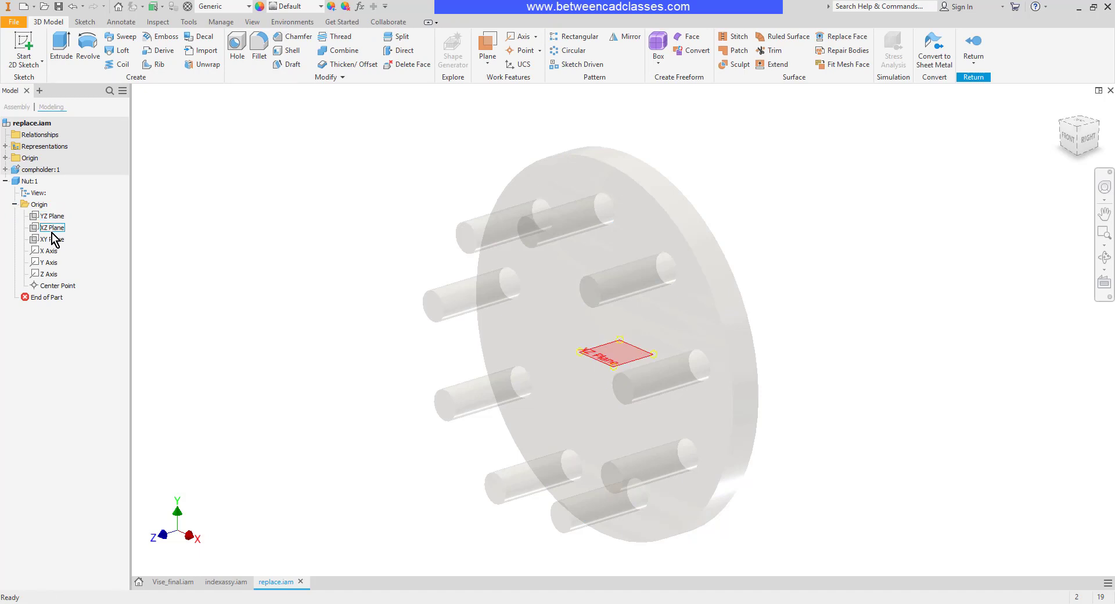
Step: Preview the Nut part's XY origin plane and orbit toward the plate's front
left_click(51, 238)
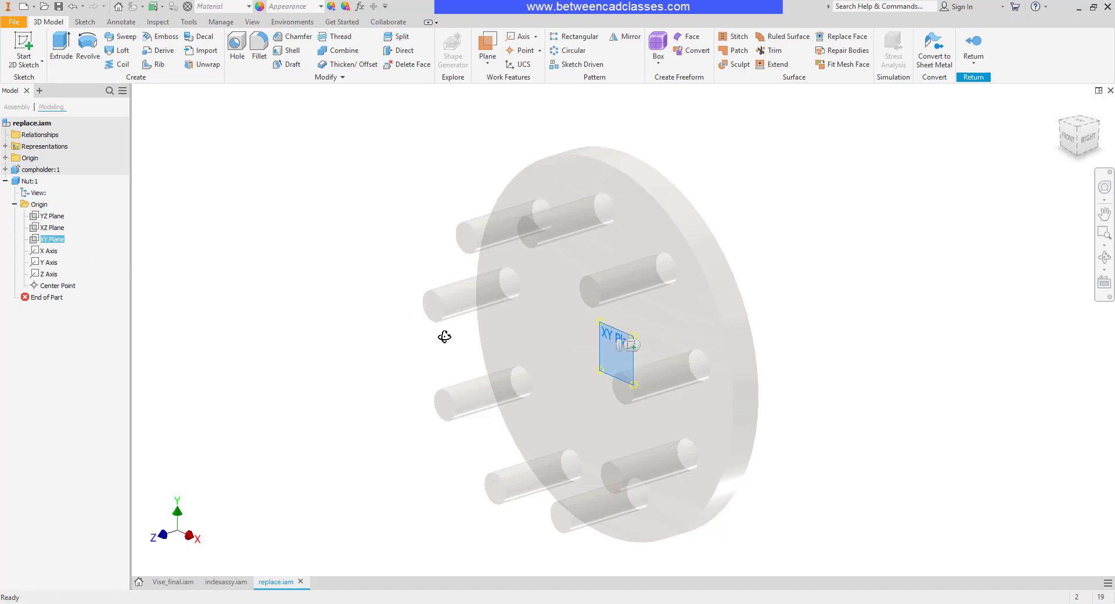
left_click_drag(445, 336, 359, 313)
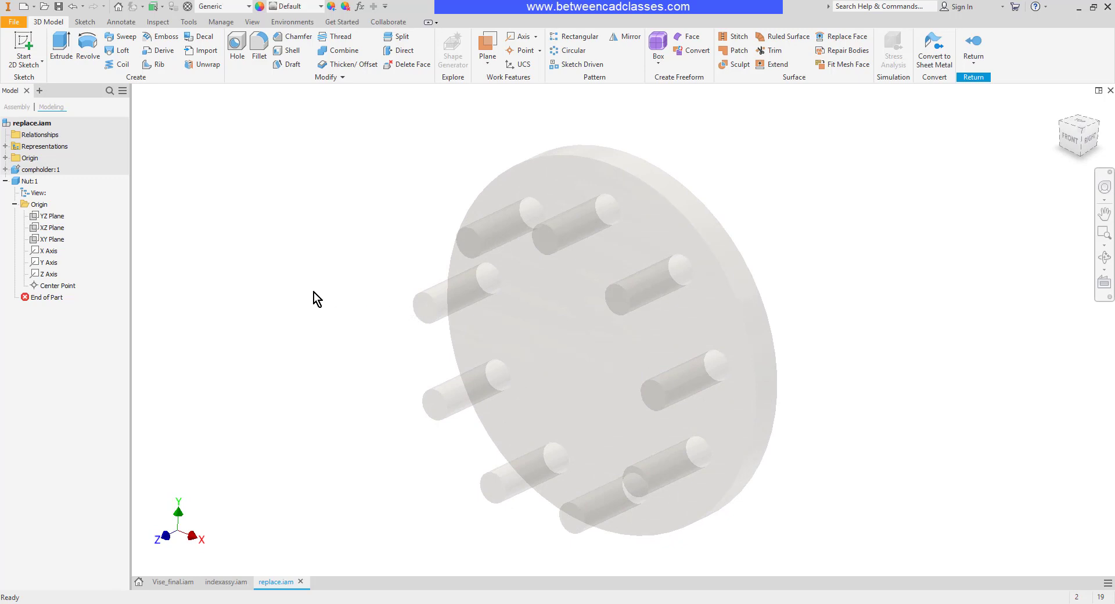
mouse_move(315, 296)
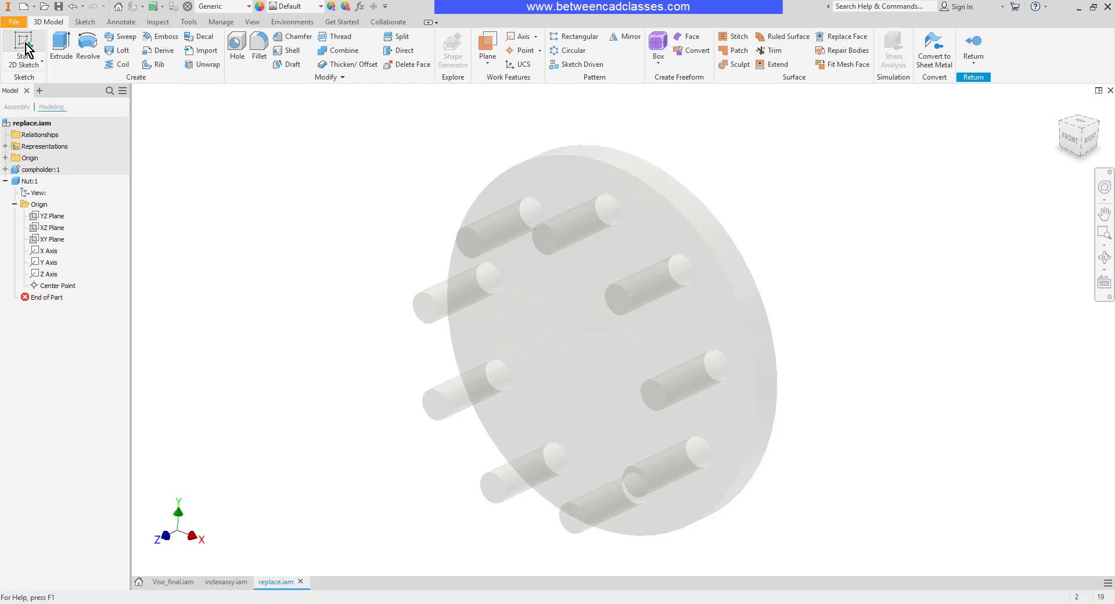
Step: Sketch a 20 mm hexagon around the peg on the plate's front face
left_click(23, 50)
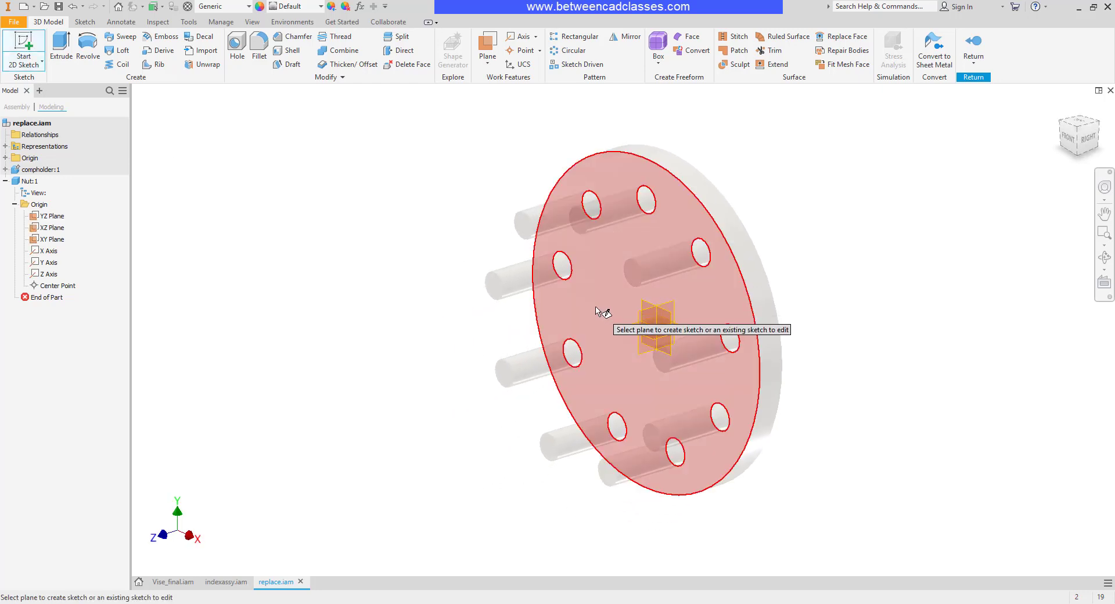
left_click(655, 327)
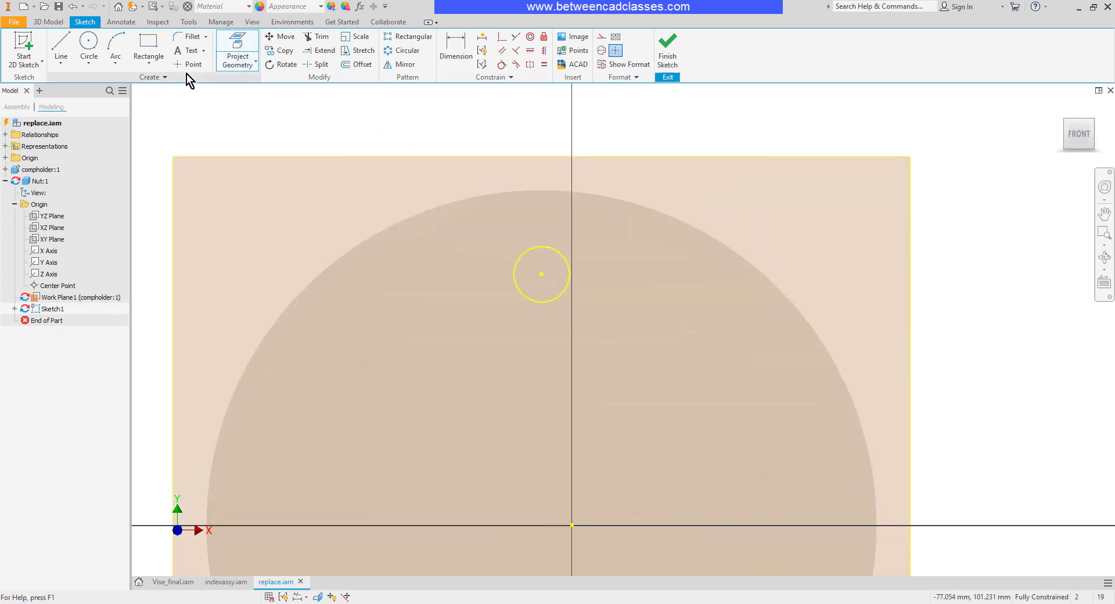
left_click(149, 53)
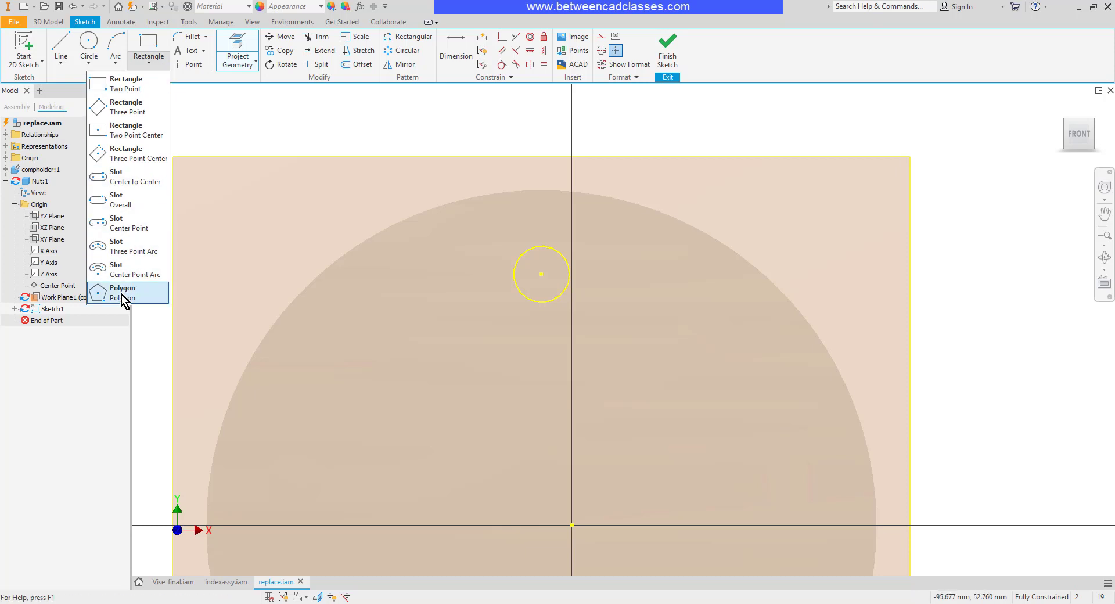
left_click(123, 292)
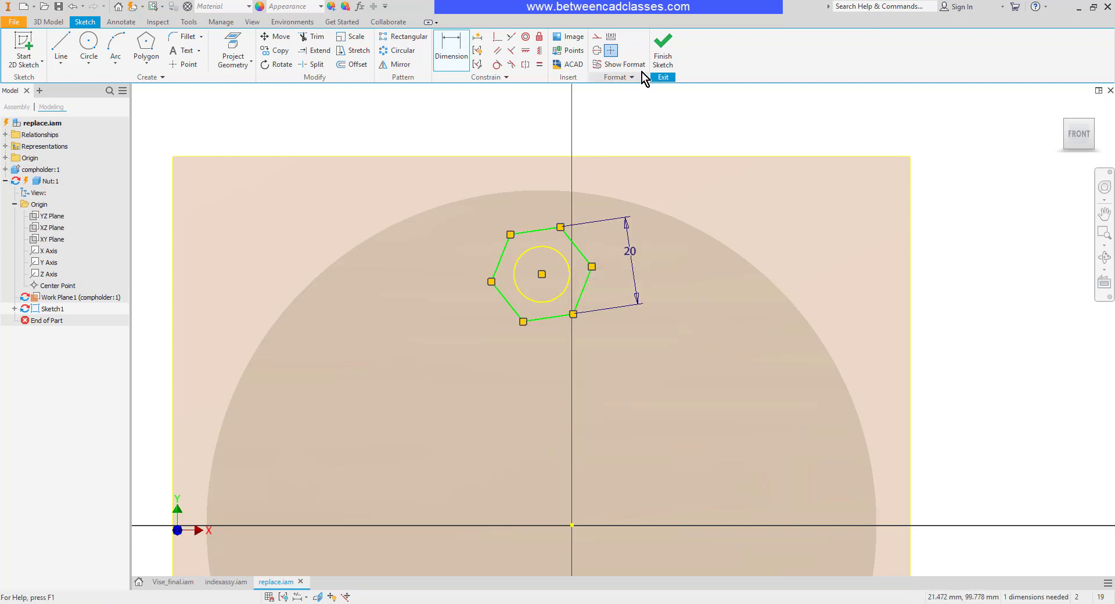
left_click(662, 50)
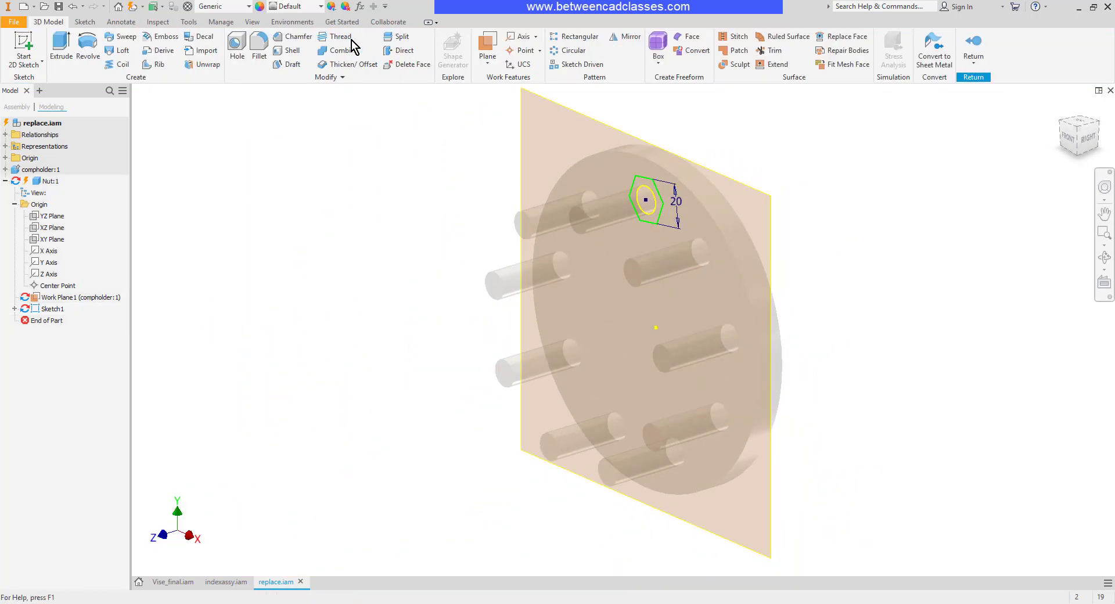
Step: Extrude the hexagon profile 10 mm into the nut, then return to the assembly
left_click(60, 50)
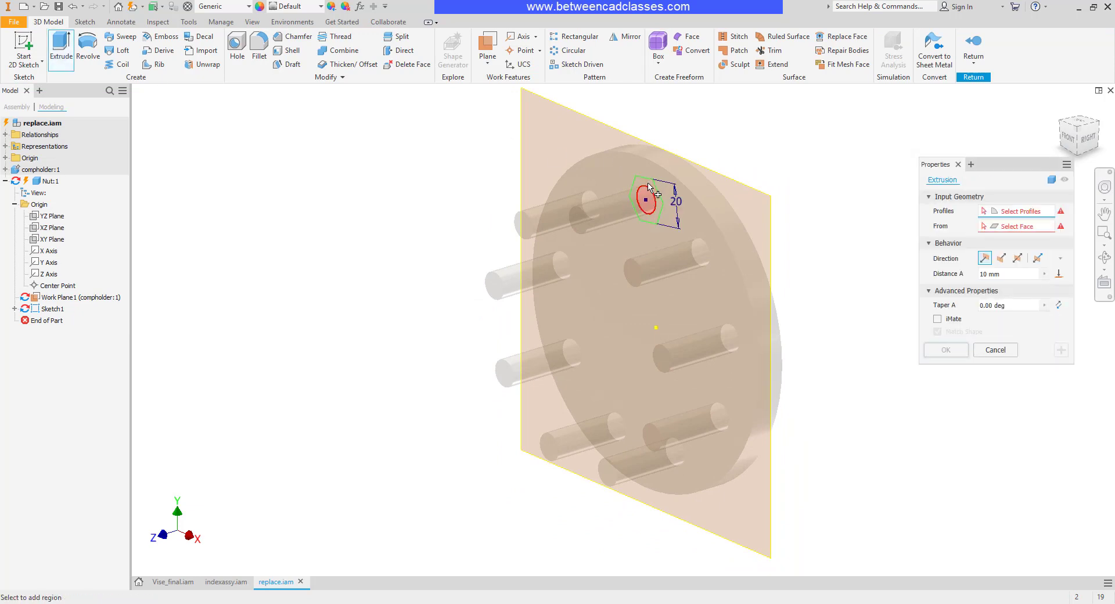
left_click(648, 200)
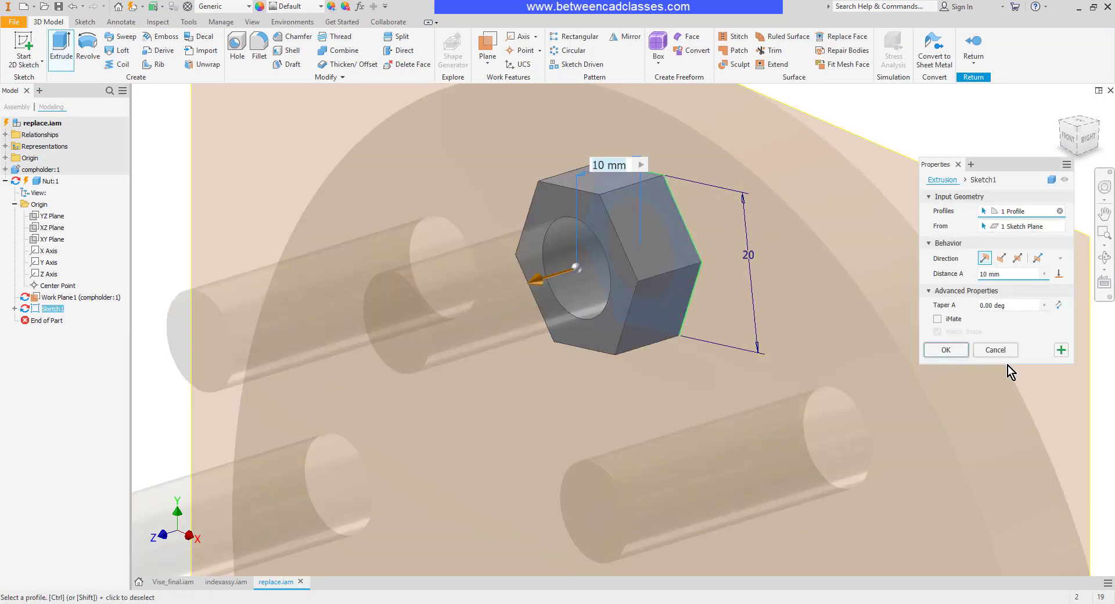
left_click(944, 349)
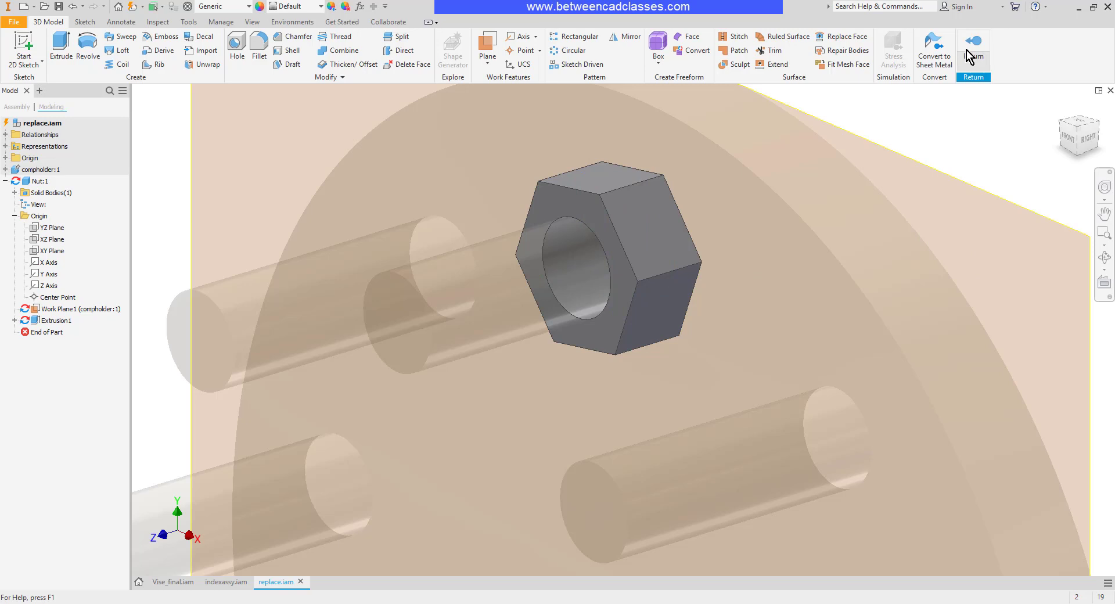
left_click(972, 40)
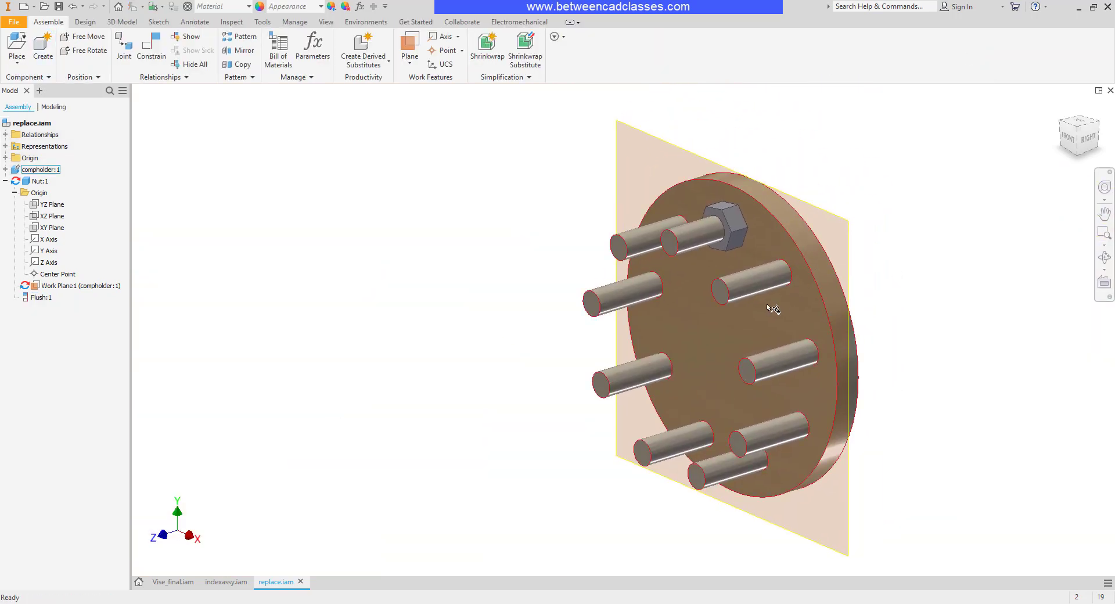
Step: Hide Work Plane1 and drag-test the nut along its peg
left_click(721, 224)
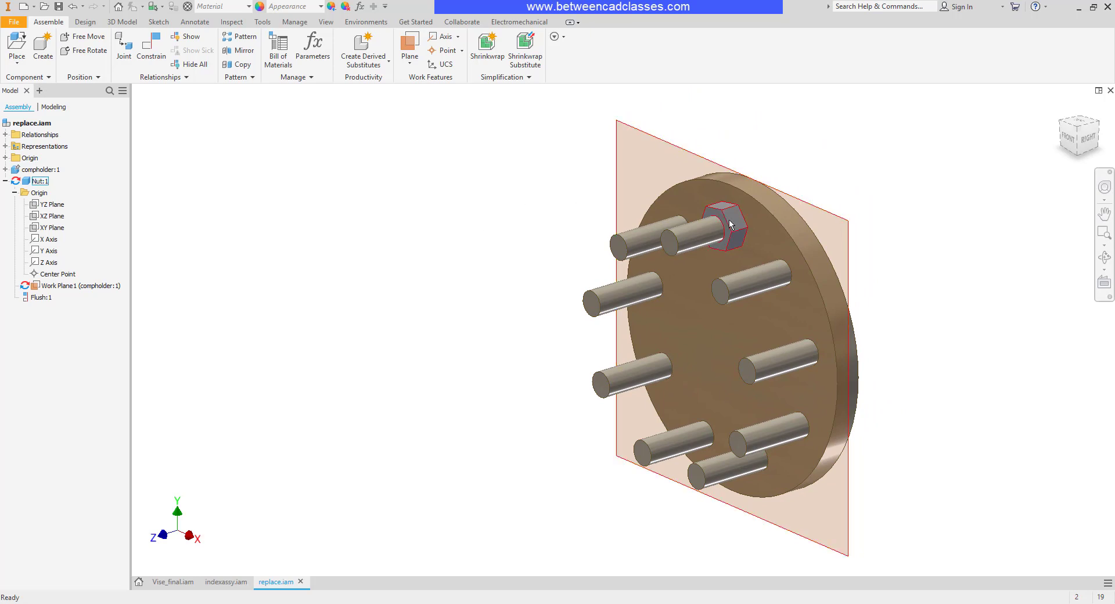
left_click_drag(721, 228, 732, 234)
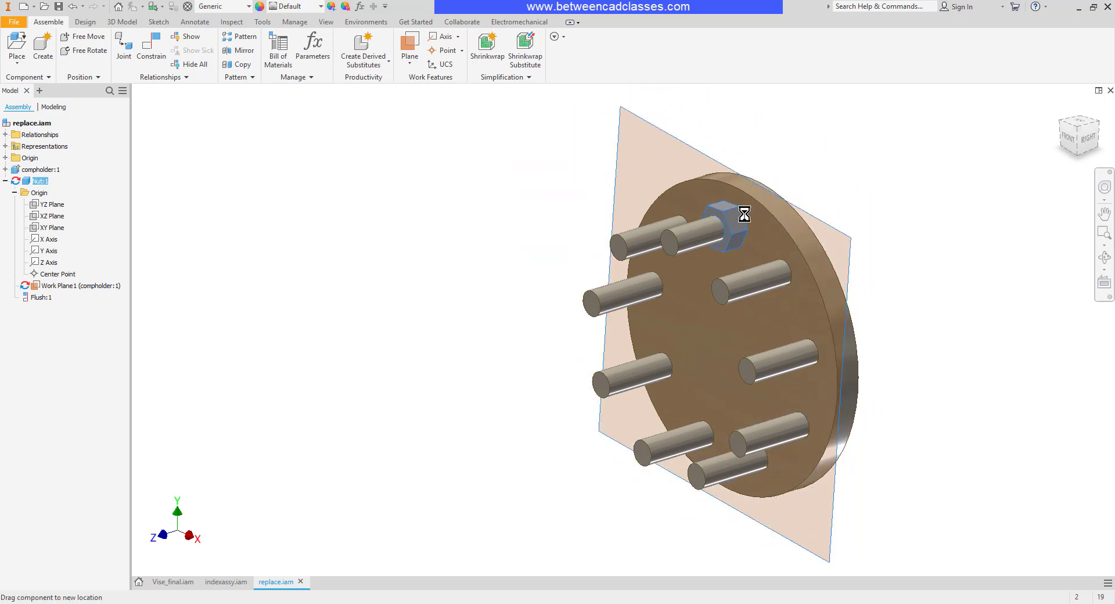
right_click(56, 285)
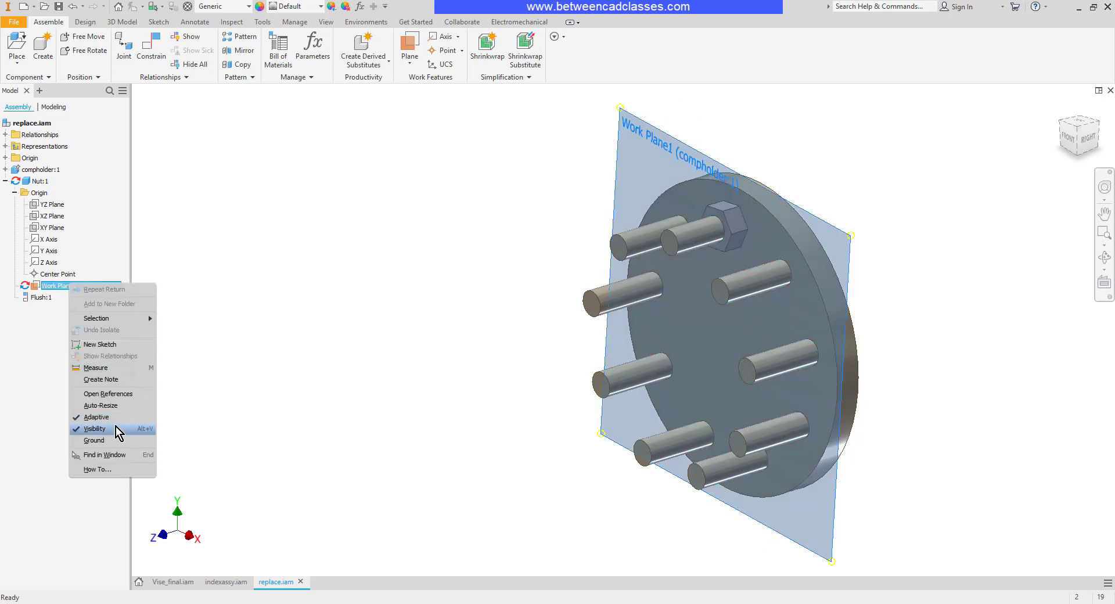
left_click(95, 427)
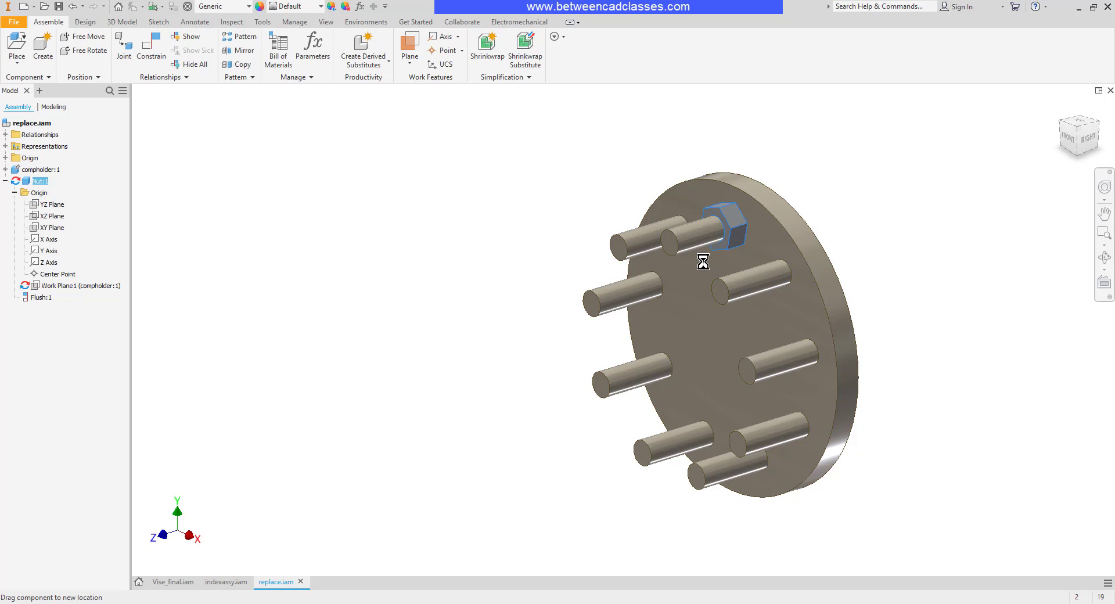
left_click_drag(702, 262, 718, 202)
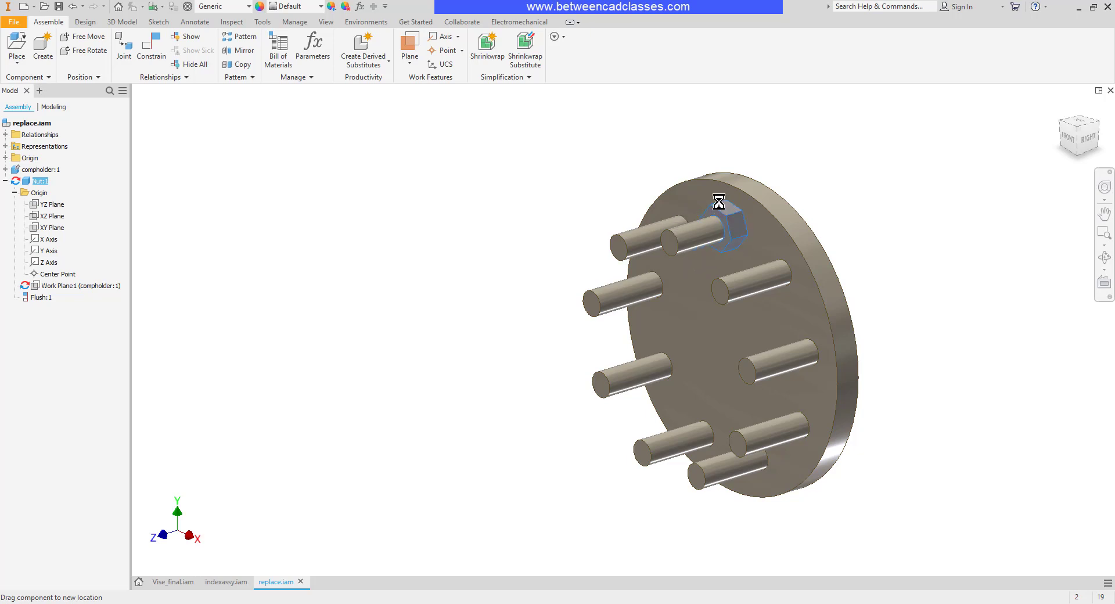
mouse_move(509, 206)
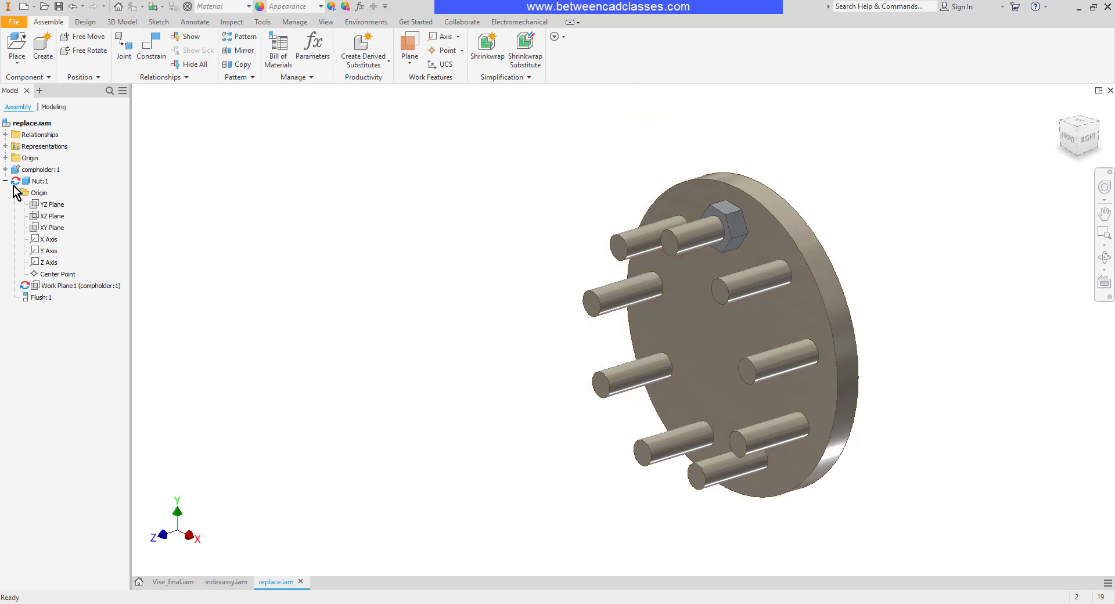
Step: Change compholder's Sketch2 peg diameter from .500 to .3, then return to the assembly
left_click(40, 169)
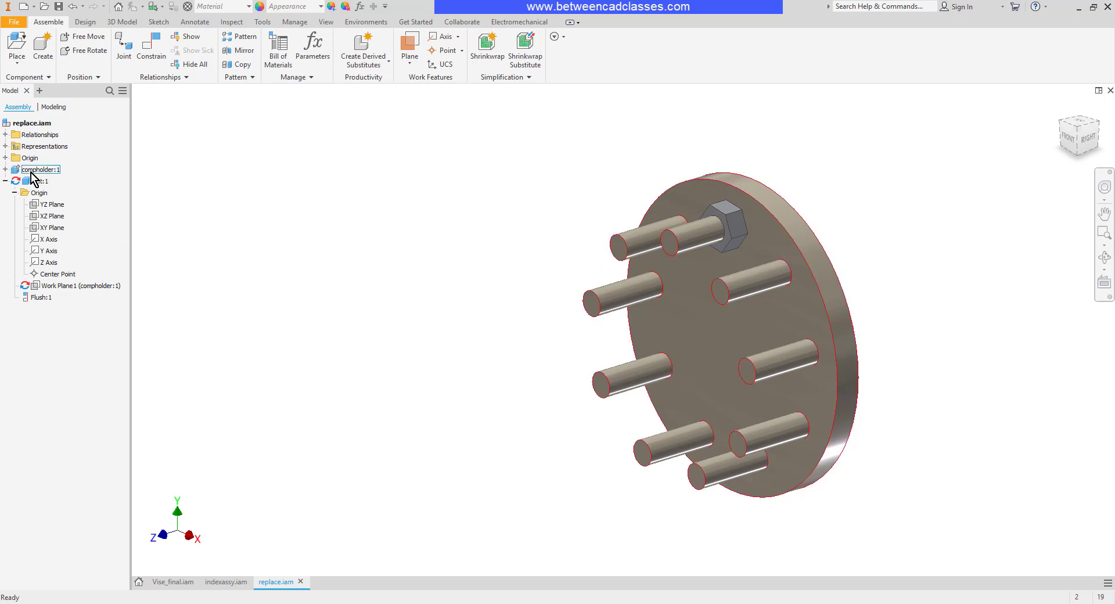
double_click(41, 181)
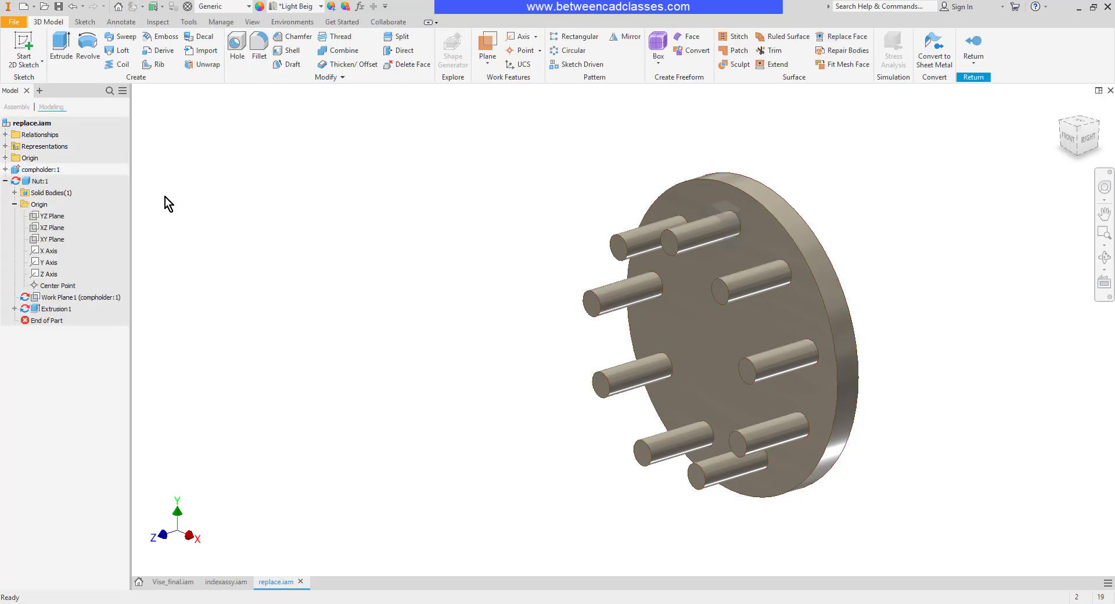
left_click(15, 181)
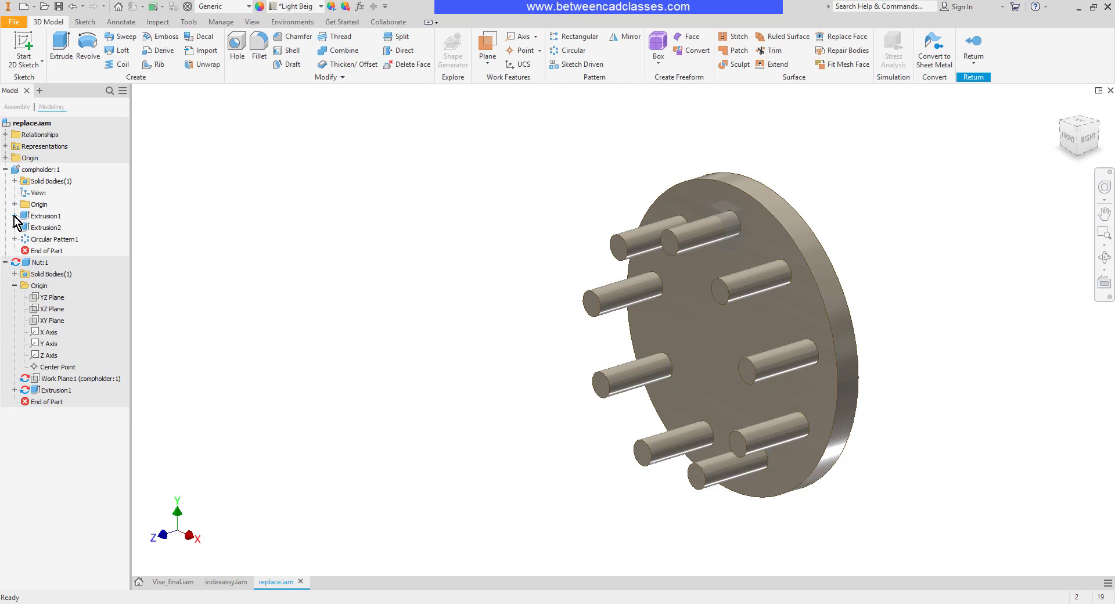
left_click(48, 239)
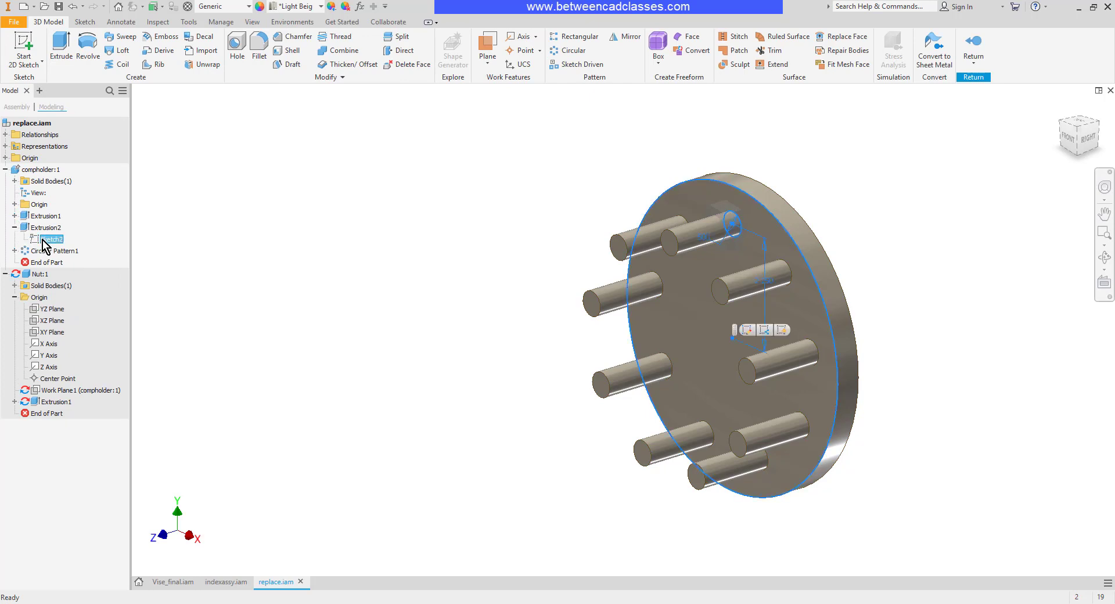
double_click(50, 238)
type(".3")
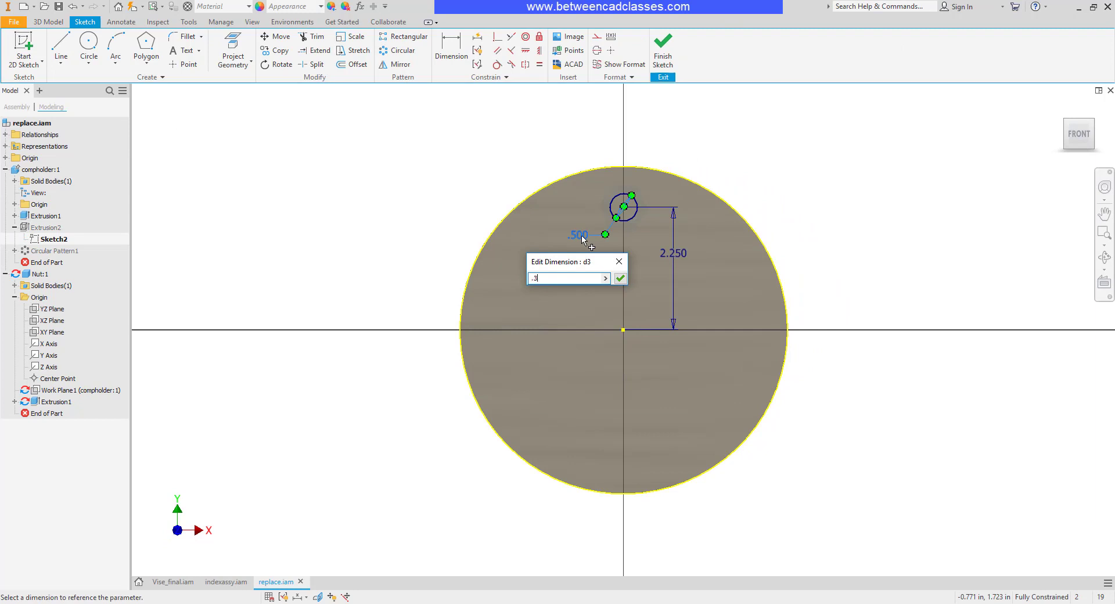
left_click(662, 45)
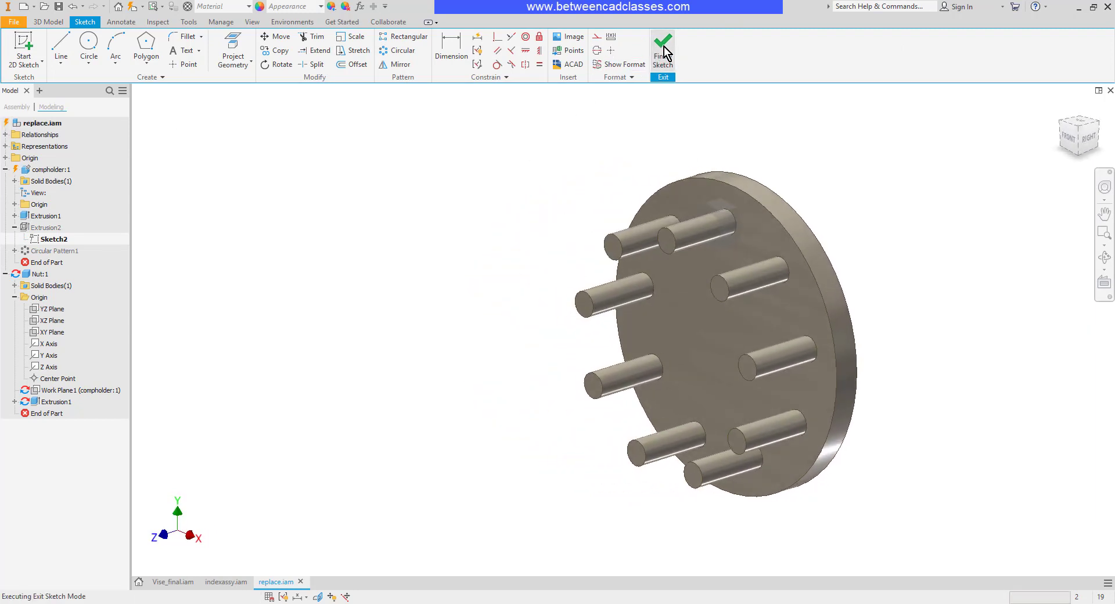
left_click(662, 47)
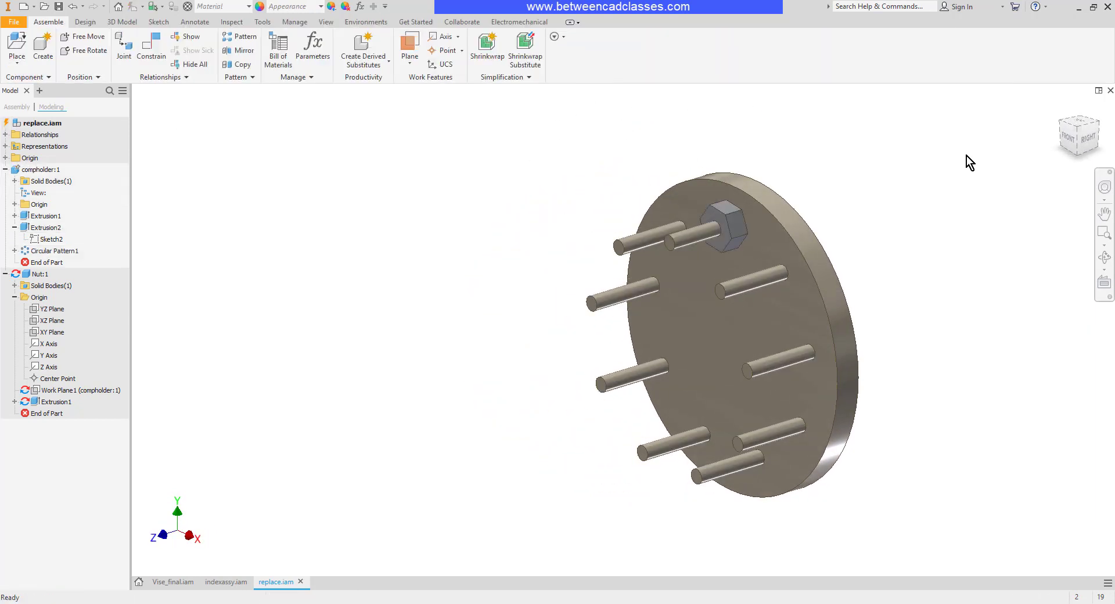
Step: Reselect the nut and save, triggering the locked design view warning
left_click(724, 229)
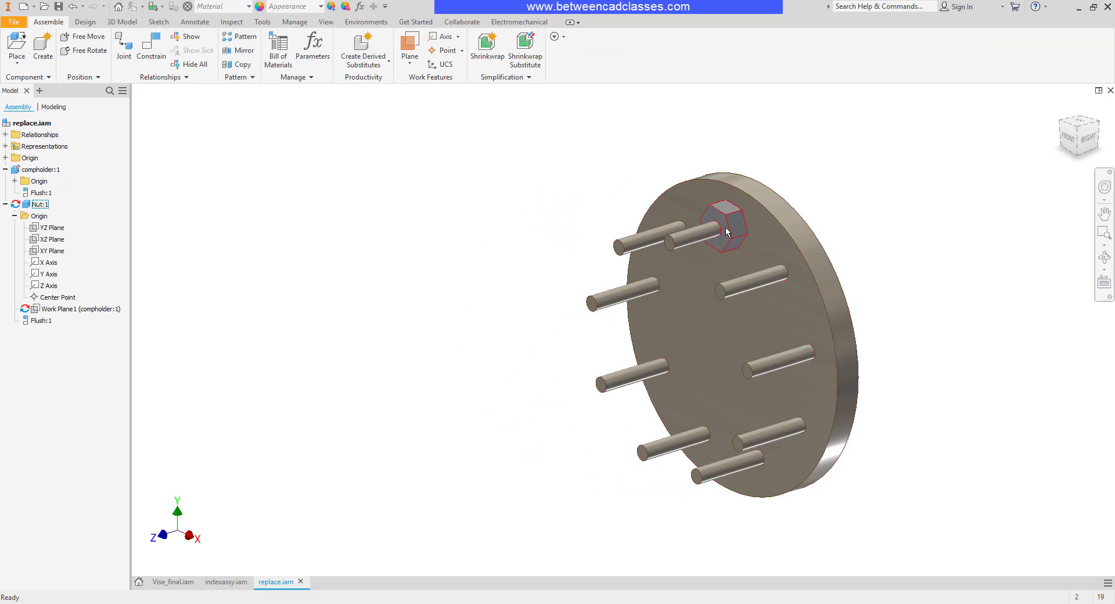
left_click(42, 170)
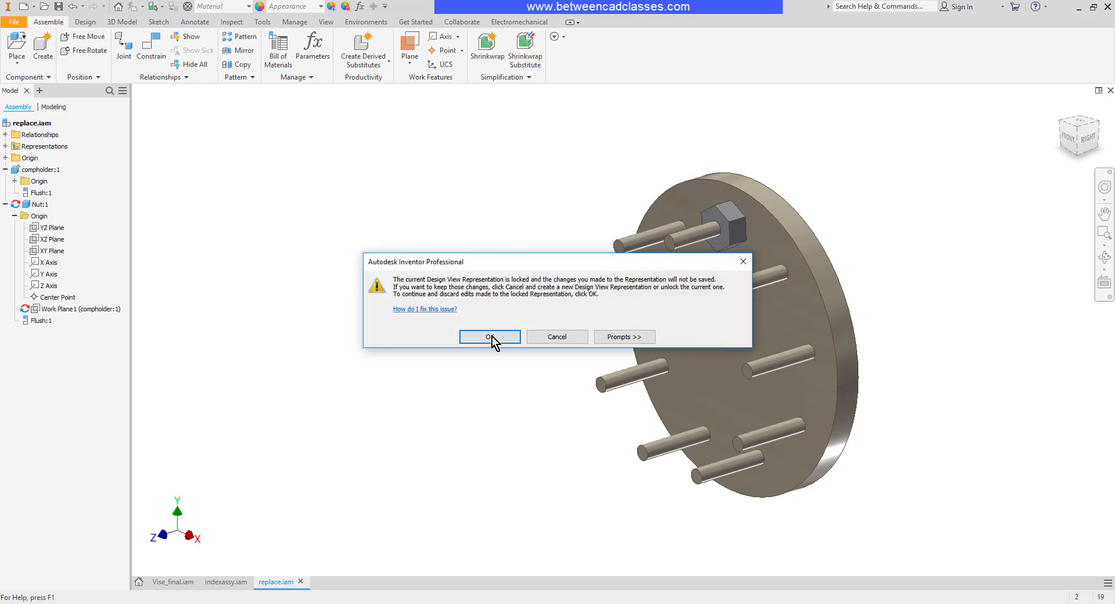
Step: Accept the warning and save all updated files with Yes to All
left_click(488, 336)
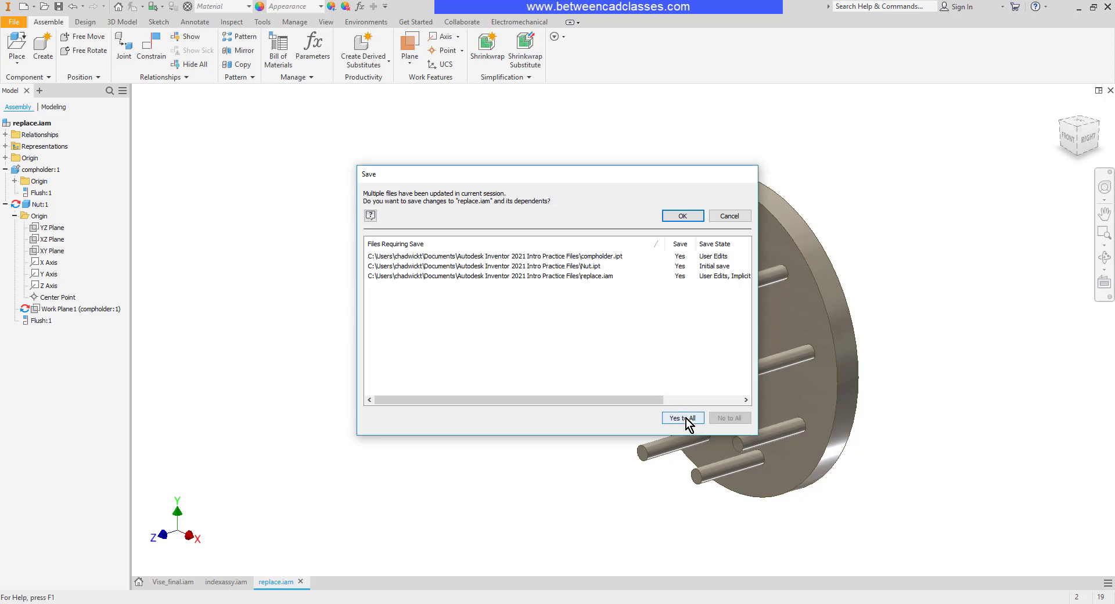
left_click(680, 417)
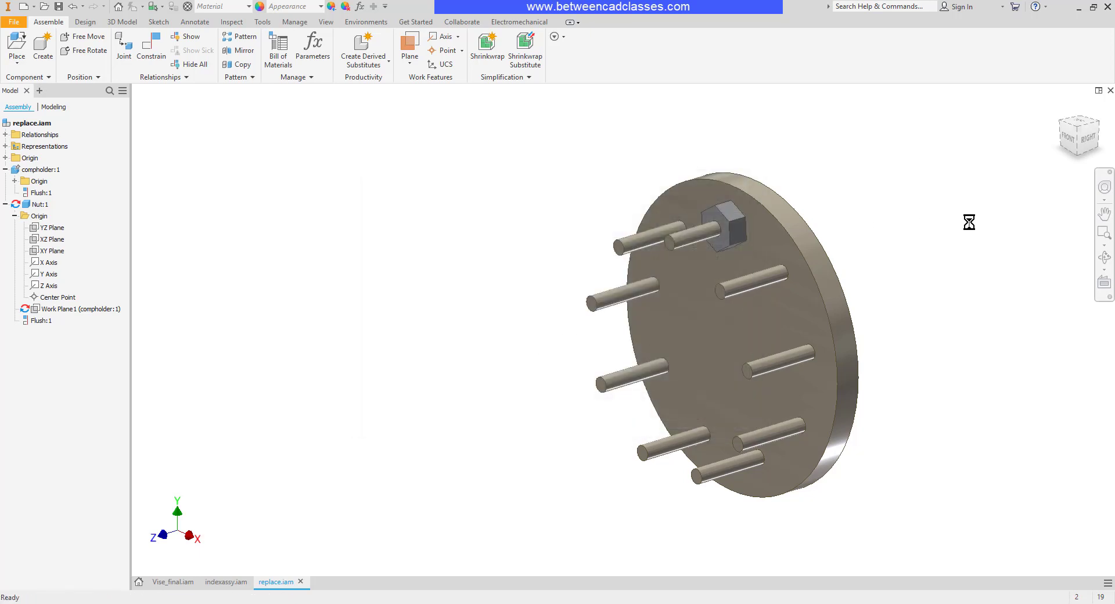